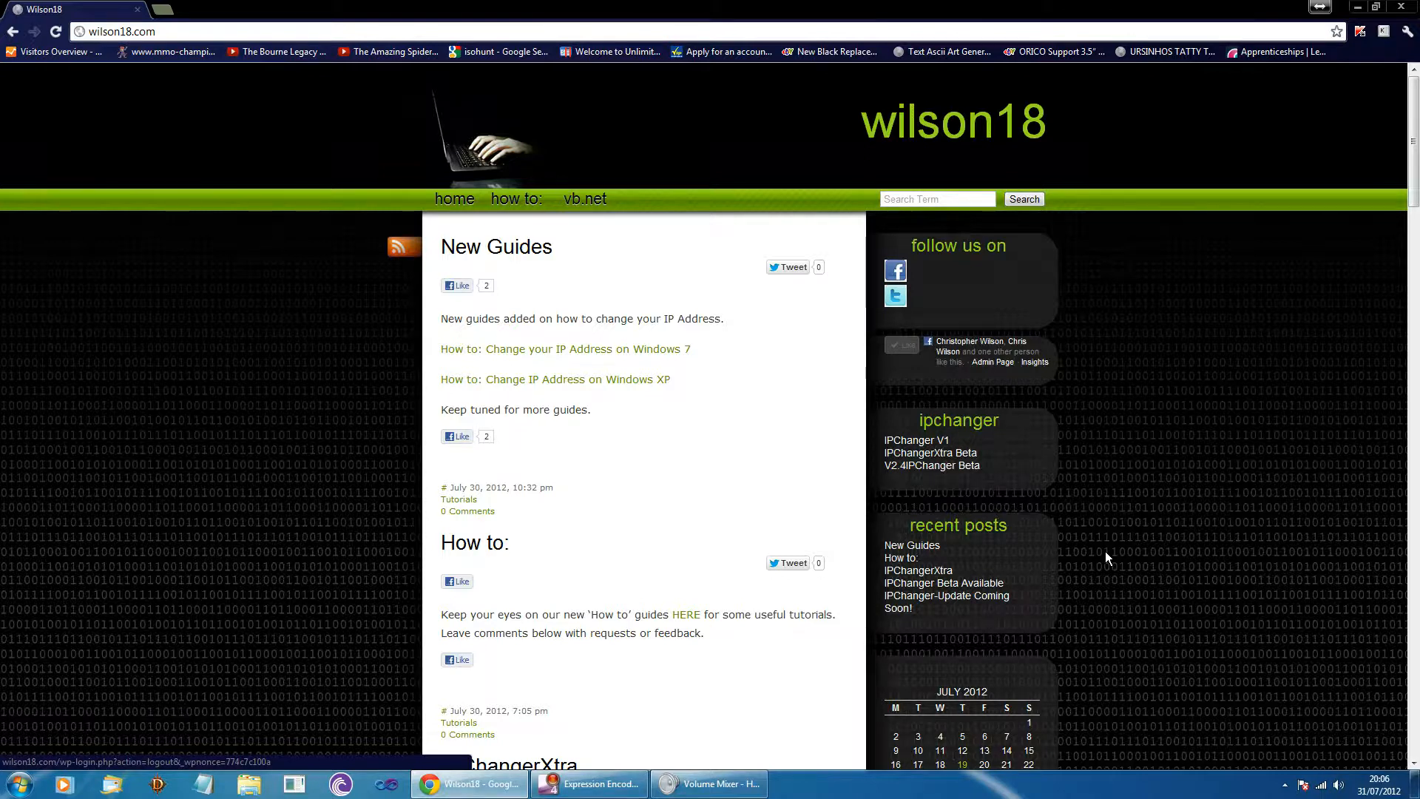
pyautogui.moveTo(803, 461)
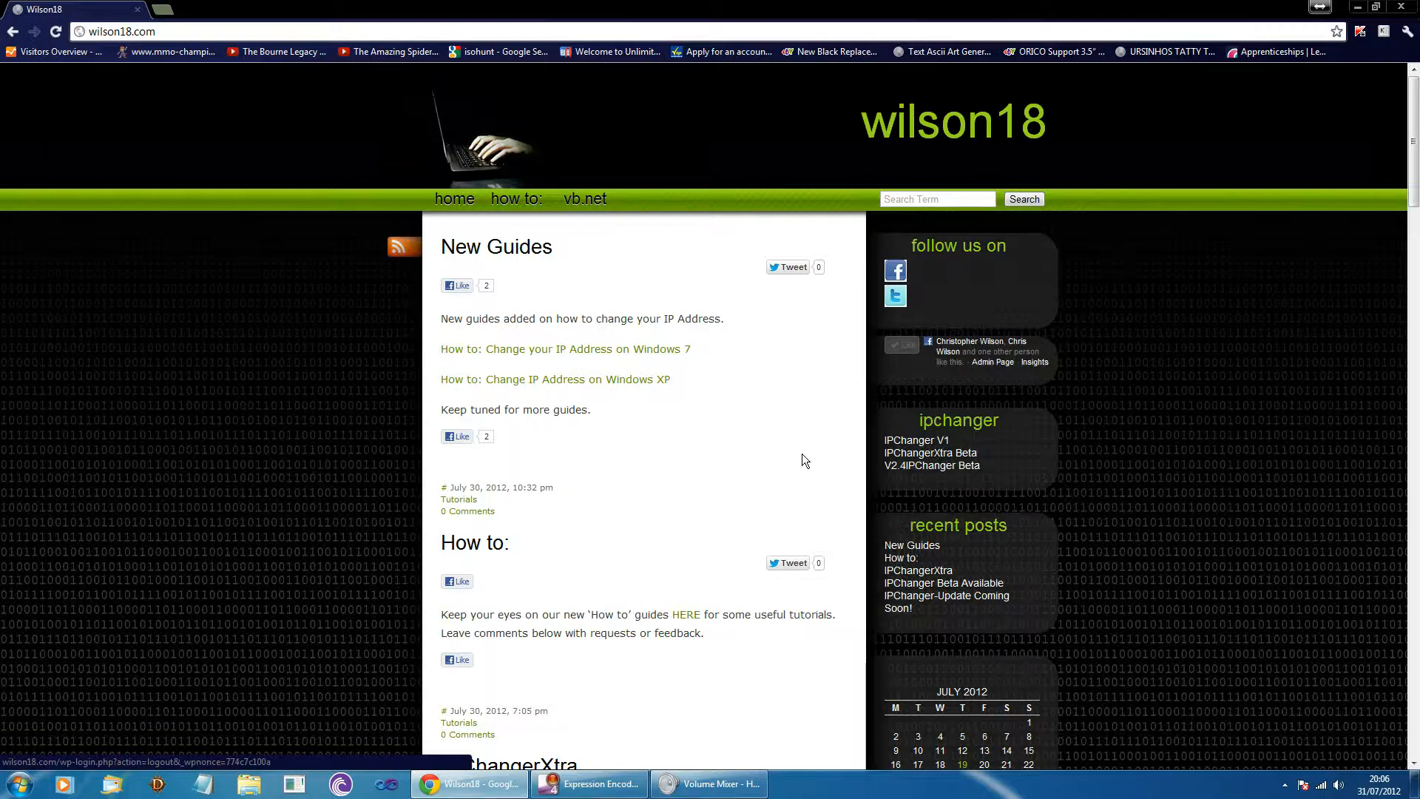
pyautogui.moveTo(785, 461)
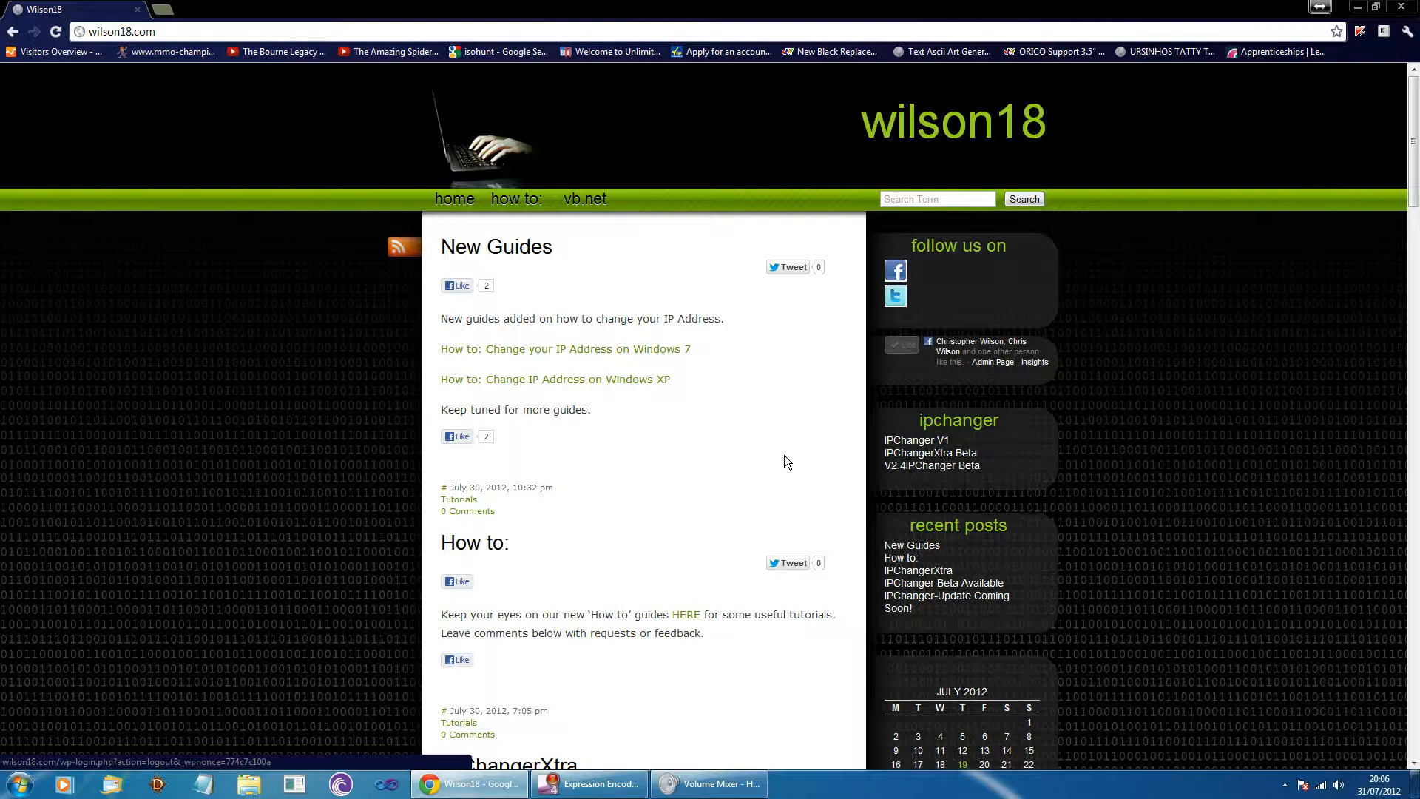
pyautogui.moveTo(516, 198)
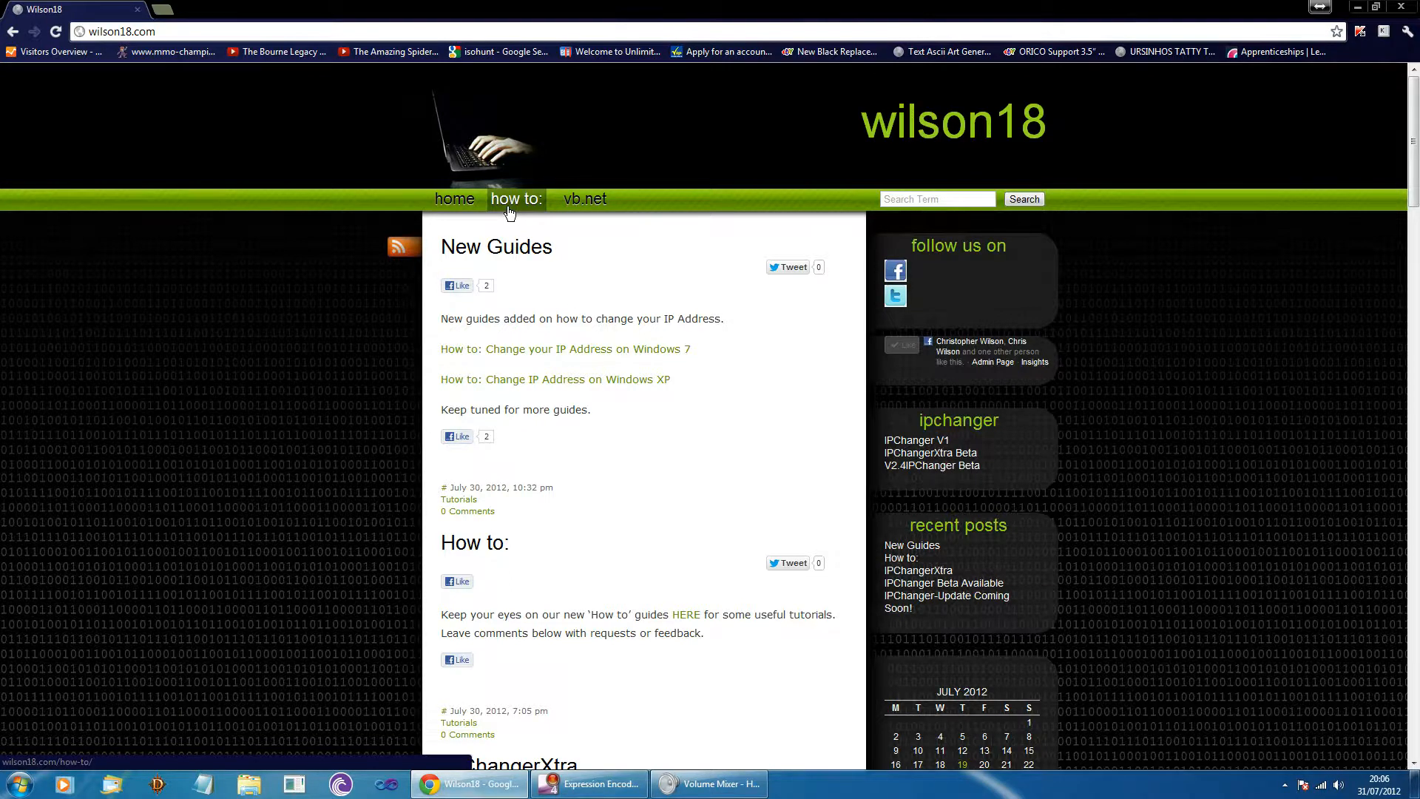
# Go to the wilson18 site's 'How to:' guides page via the green navigation bar
pyautogui.click(516, 198)
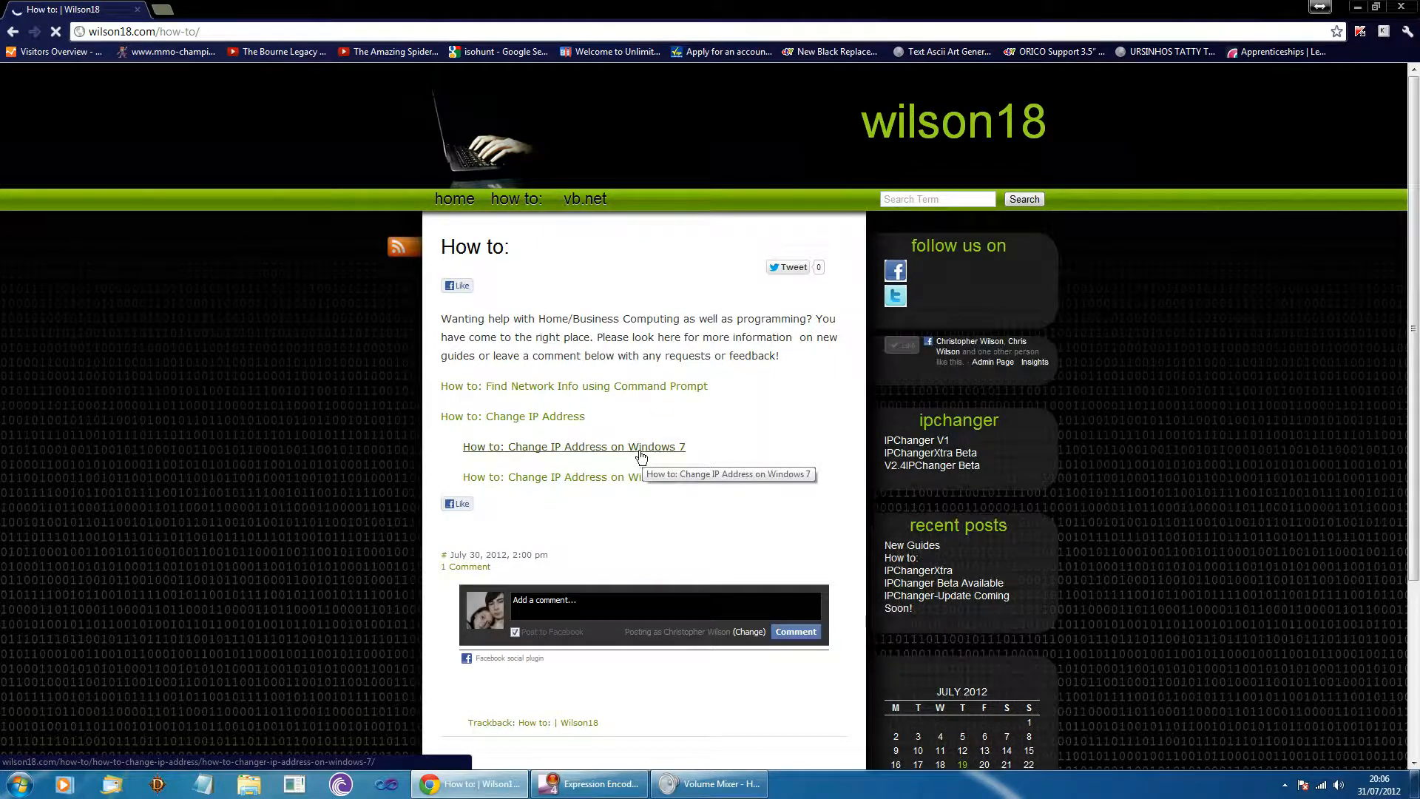
# Open the 'How to: Change IP Address on Windows 7' guide from the How to: page
pyautogui.click(573, 445)
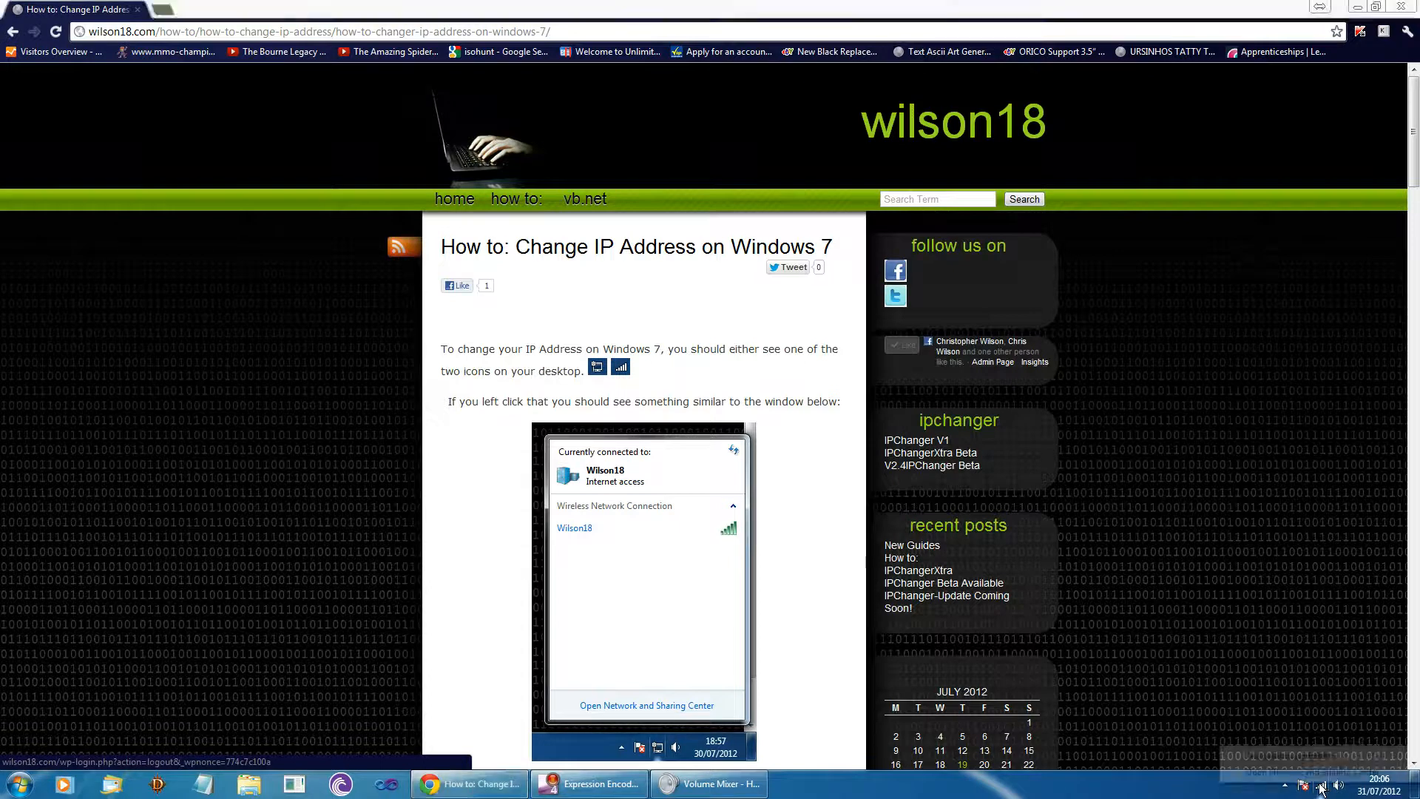
# Open Network and Sharing Center from the tray icon, then go to Change adapter settings
pyautogui.rightClick(1321, 784)
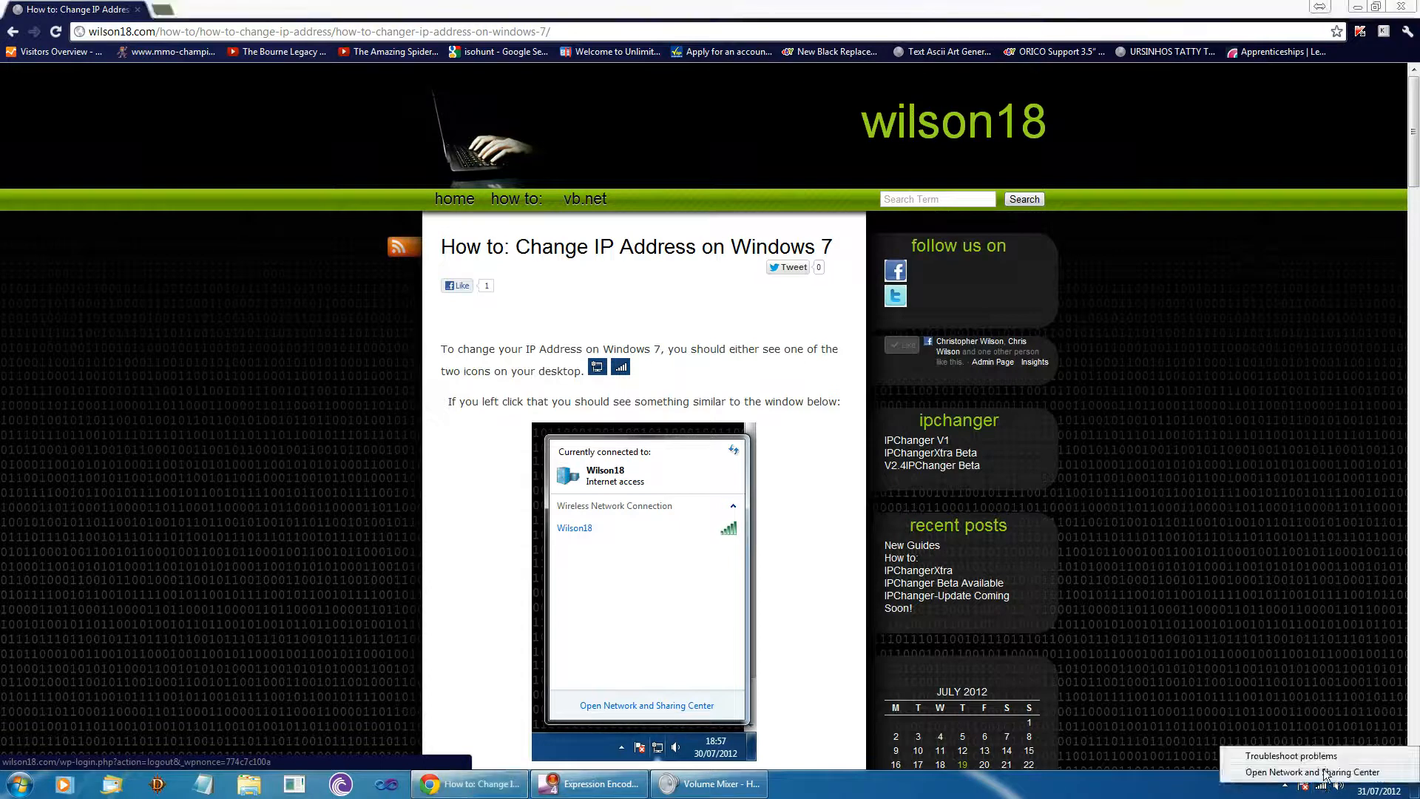
pyautogui.click(1310, 771)
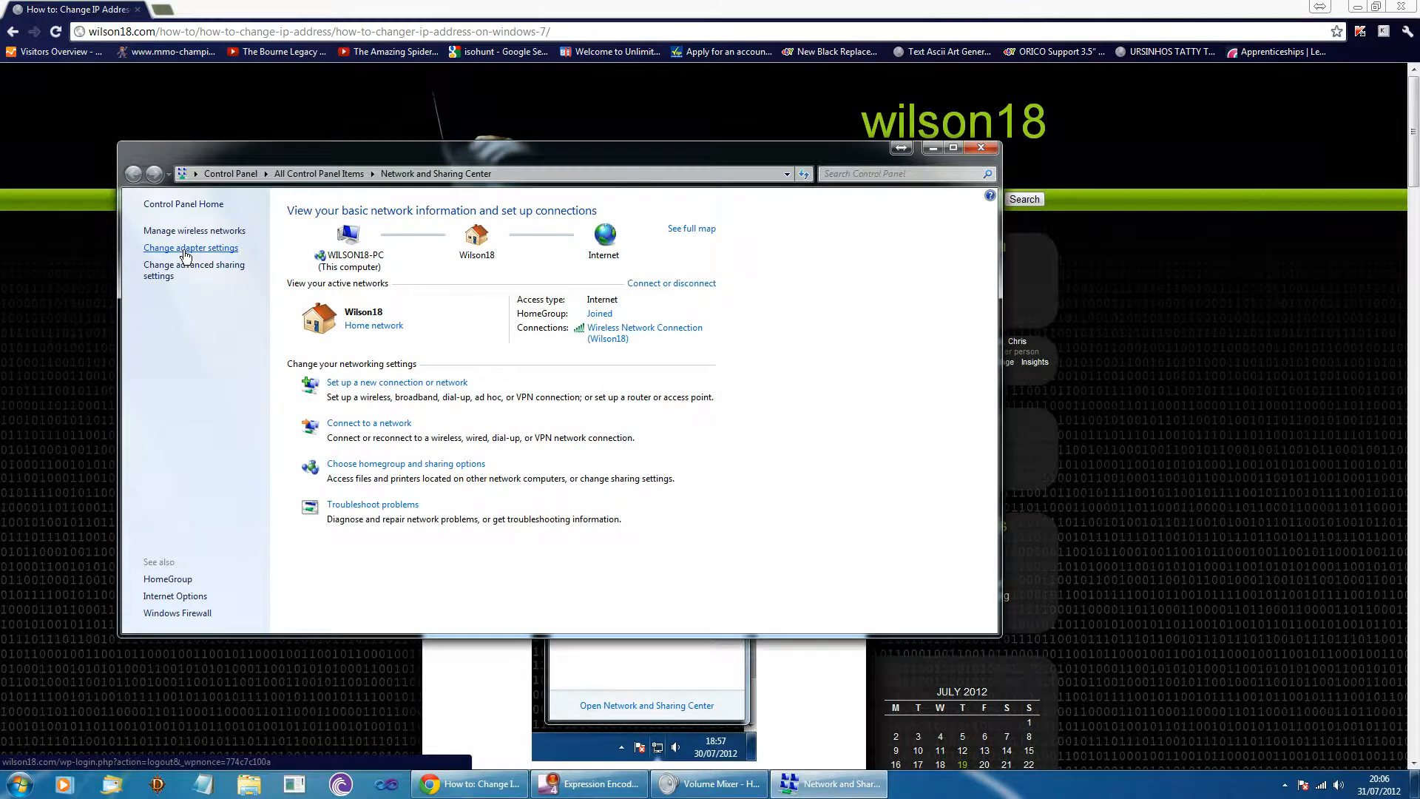
pyautogui.click(190, 247)
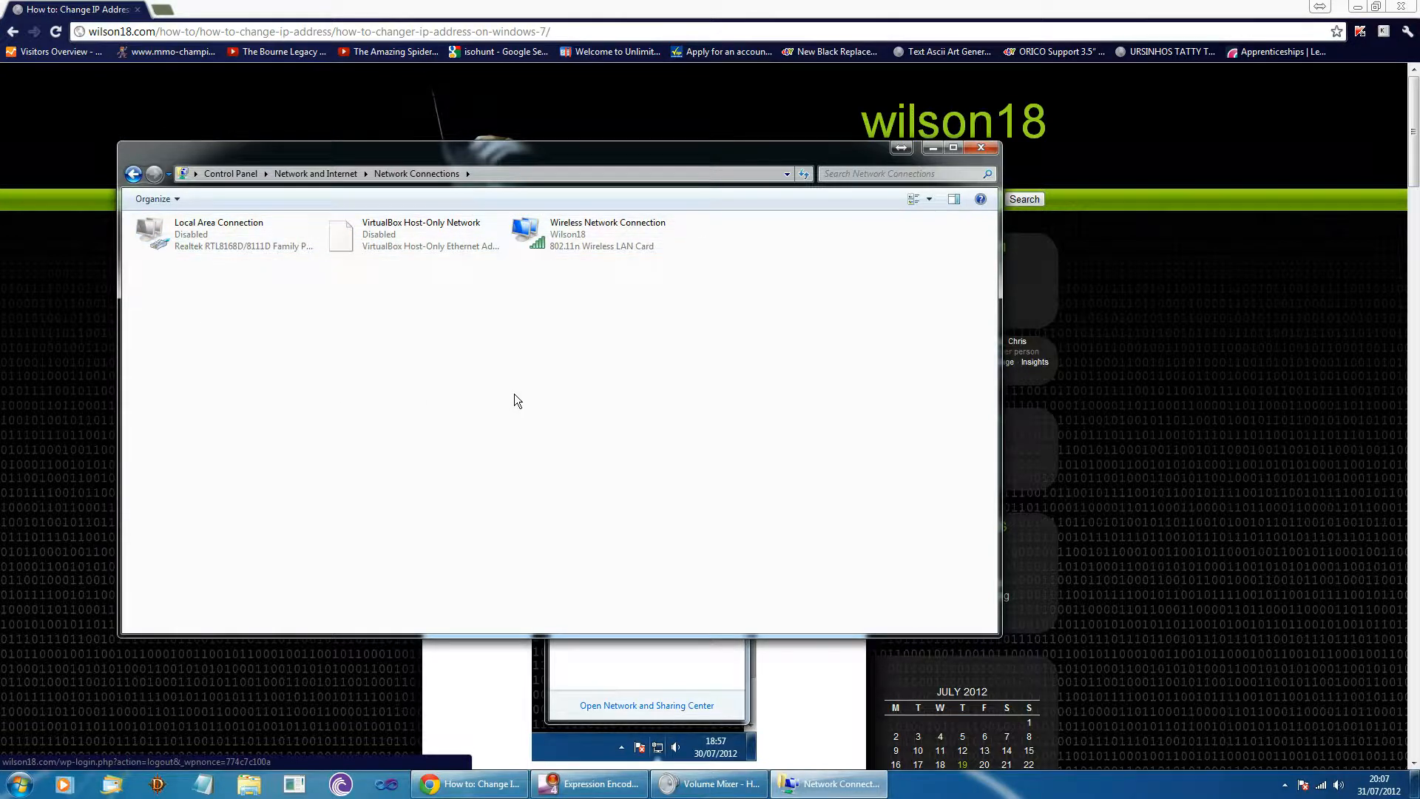
# Open Wireless Network Connection Properties and scroll down to Internet Protocol Version 4 (TCP/IPv4)
pyautogui.click(600, 234)
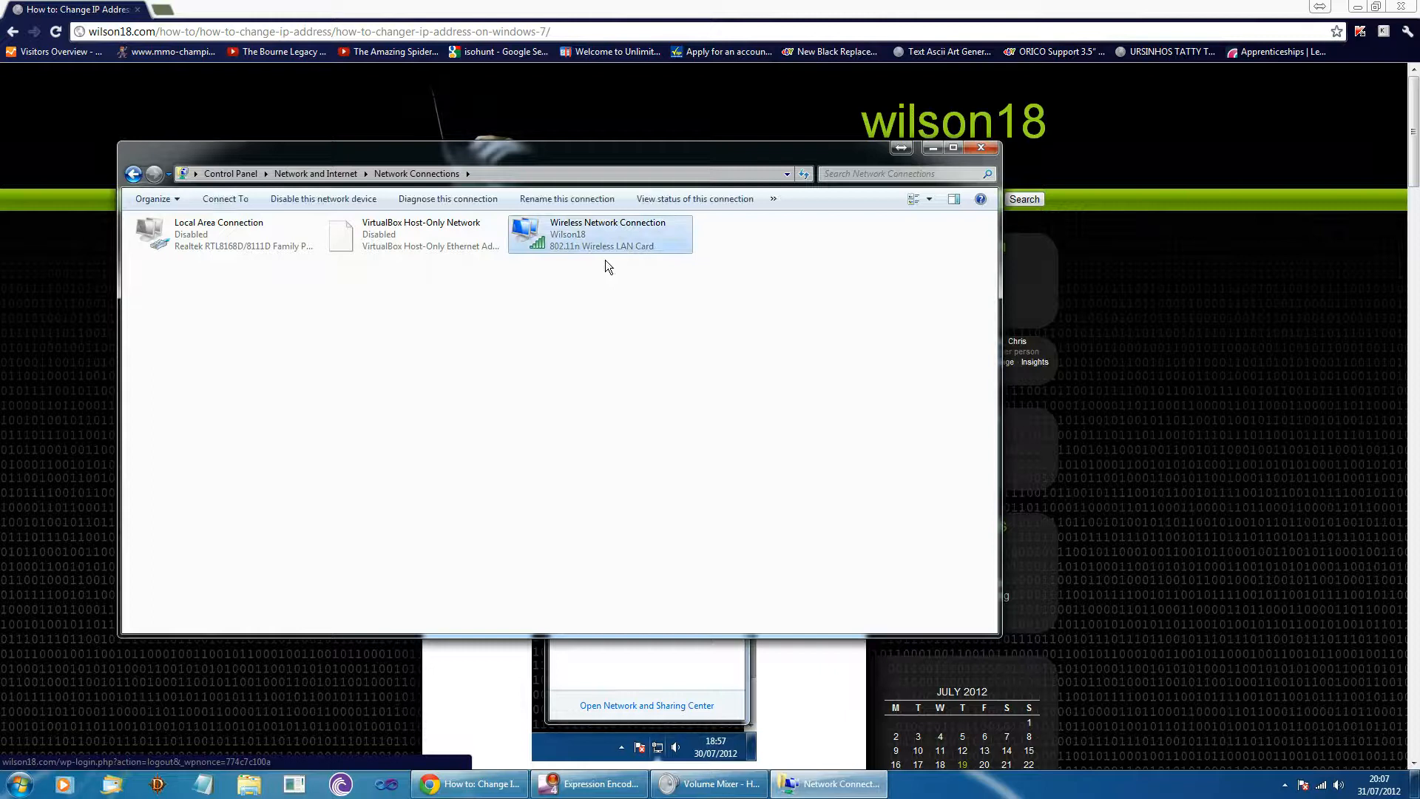
pyautogui.rightClick(600, 234)
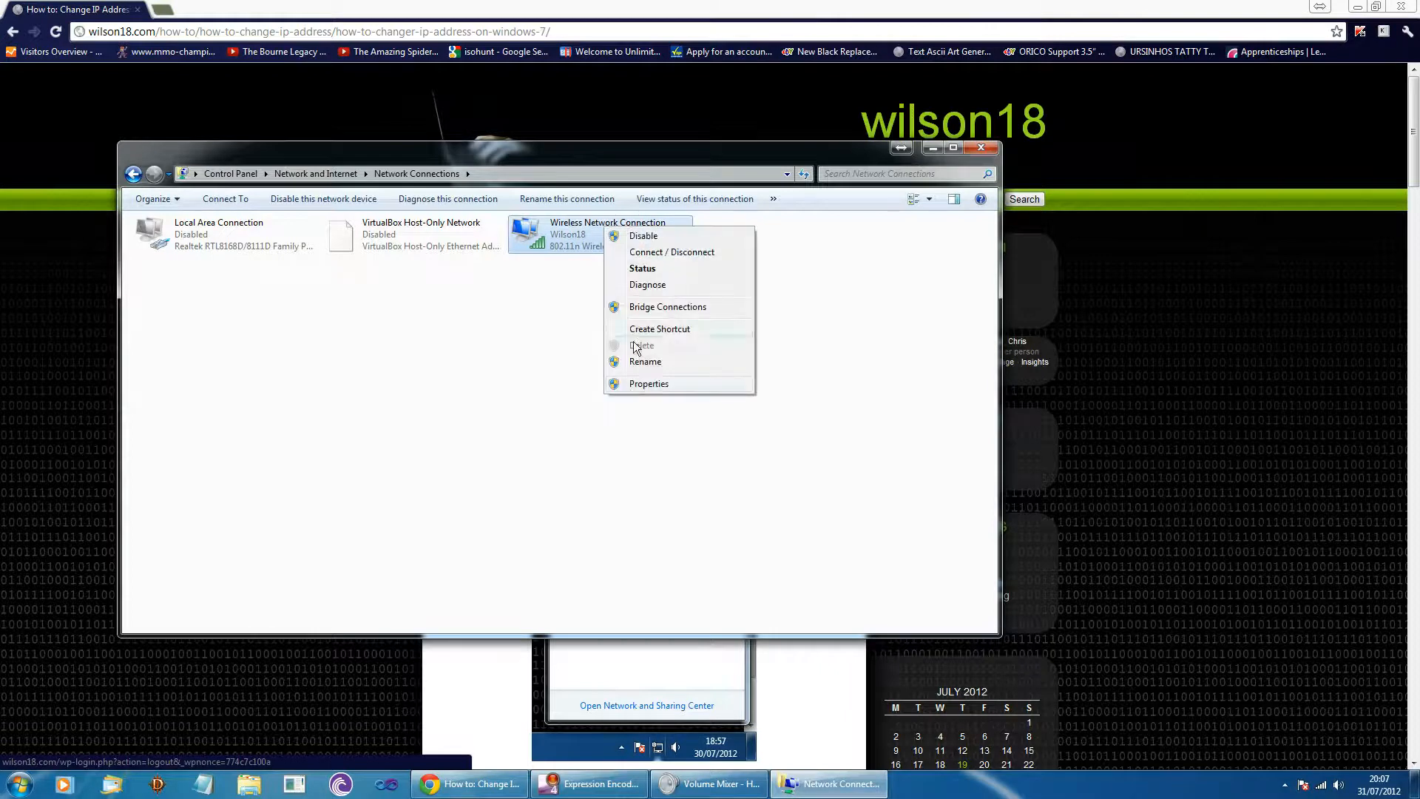
pyautogui.click(648, 383)
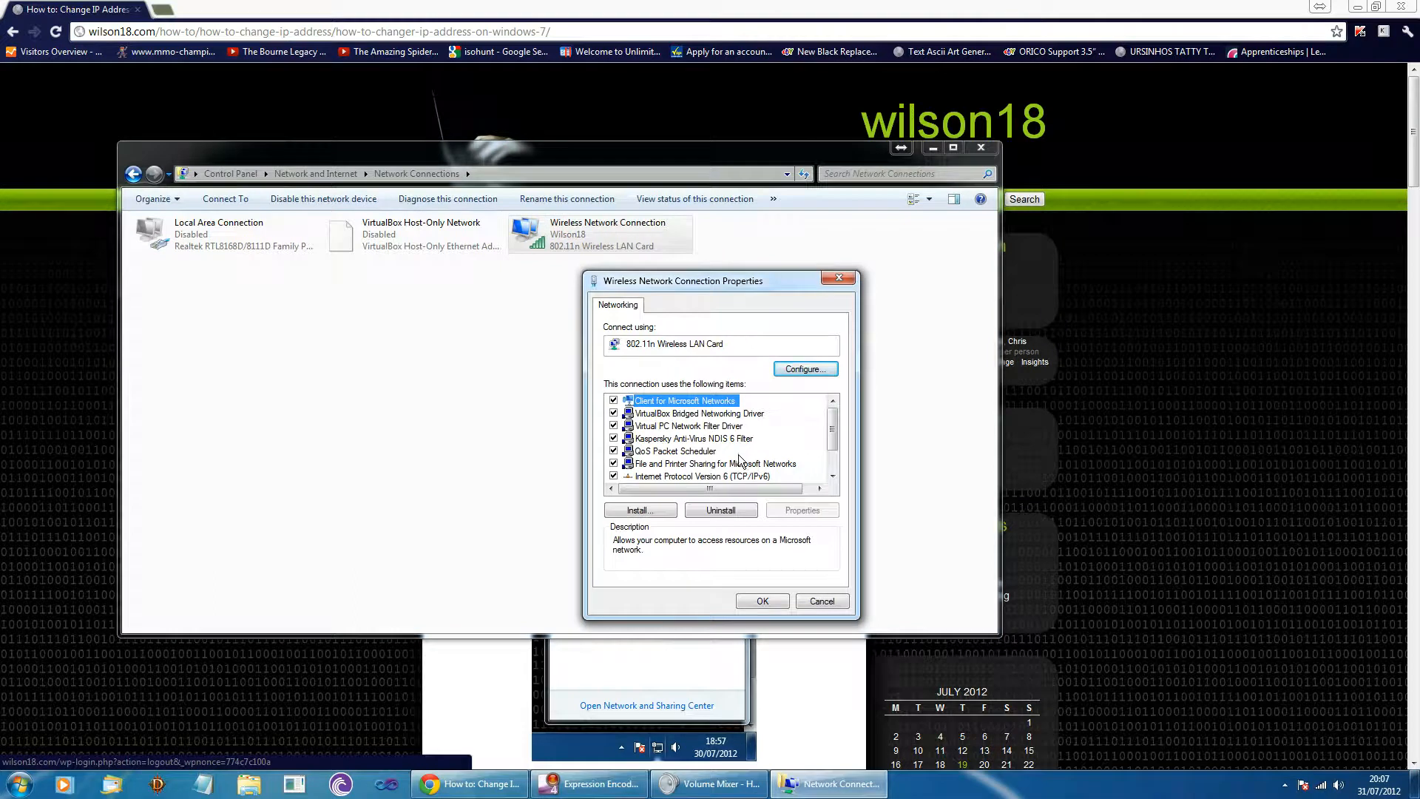
pyautogui.scroll(-3)
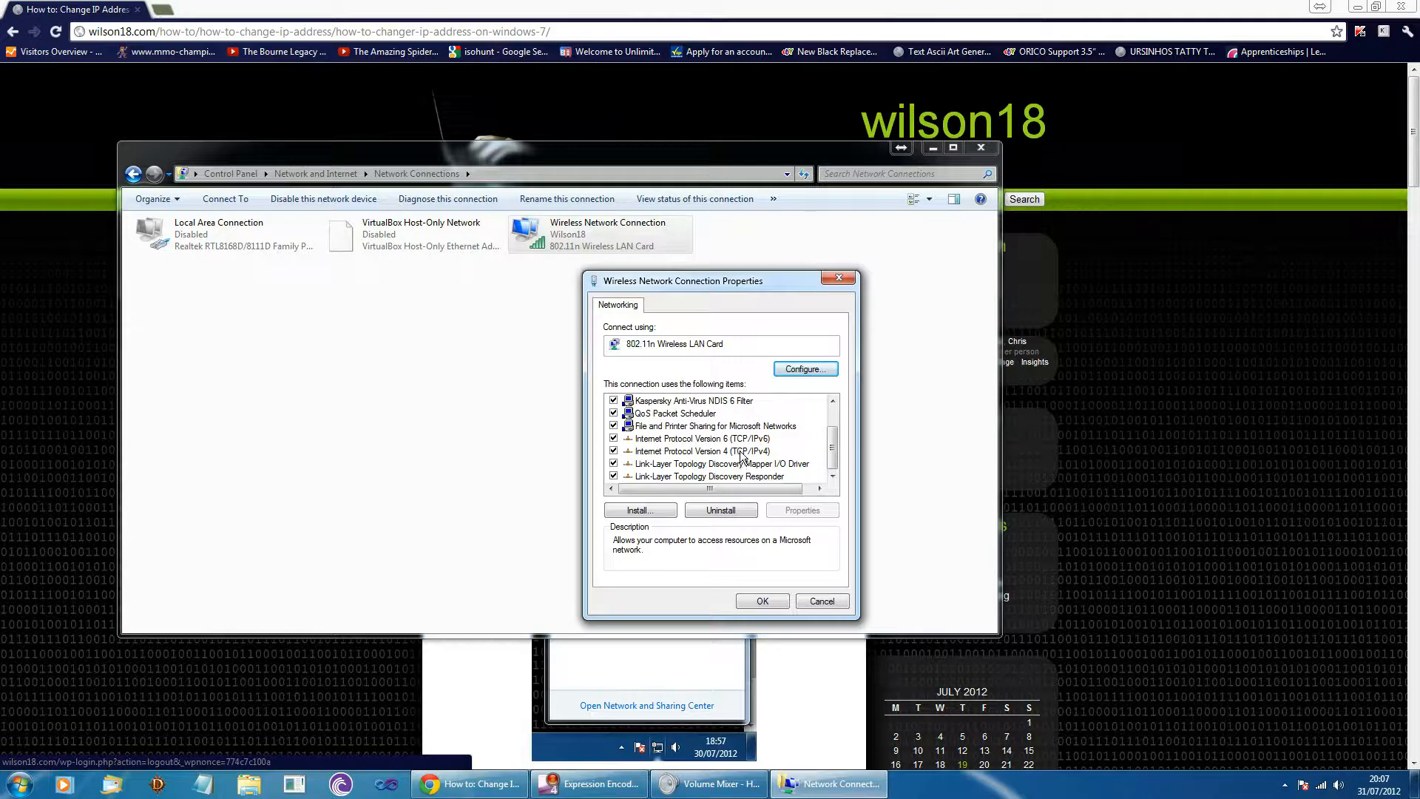
# Set IPv4 to static IP 10.0.0.60, subnet mask 255.255.255.0, gateway 10.0.0.1
pyautogui.doubleClick(699, 451)
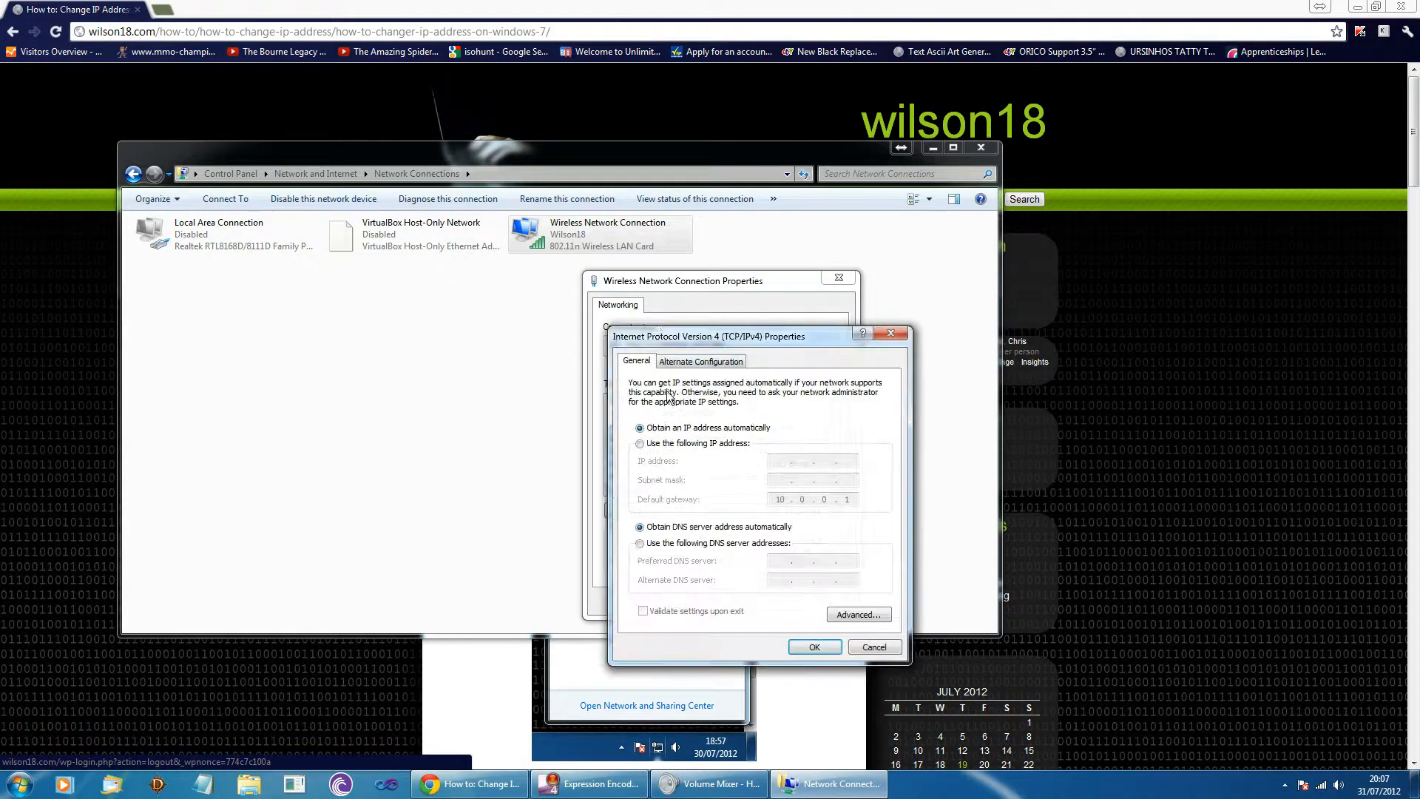
pyautogui.moveTo(709, 336); pyautogui.dragTo(677, 290)
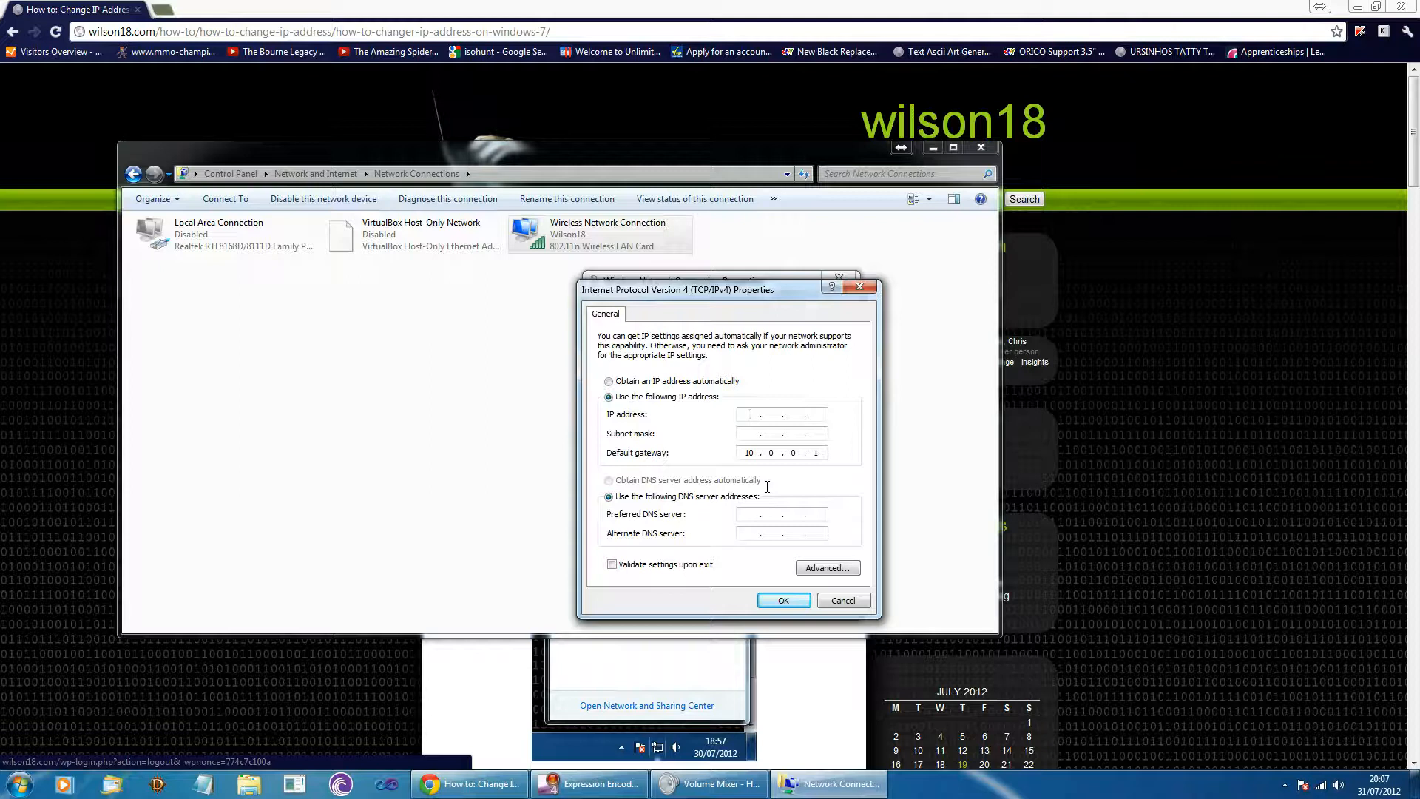
pyautogui.click(779, 414)
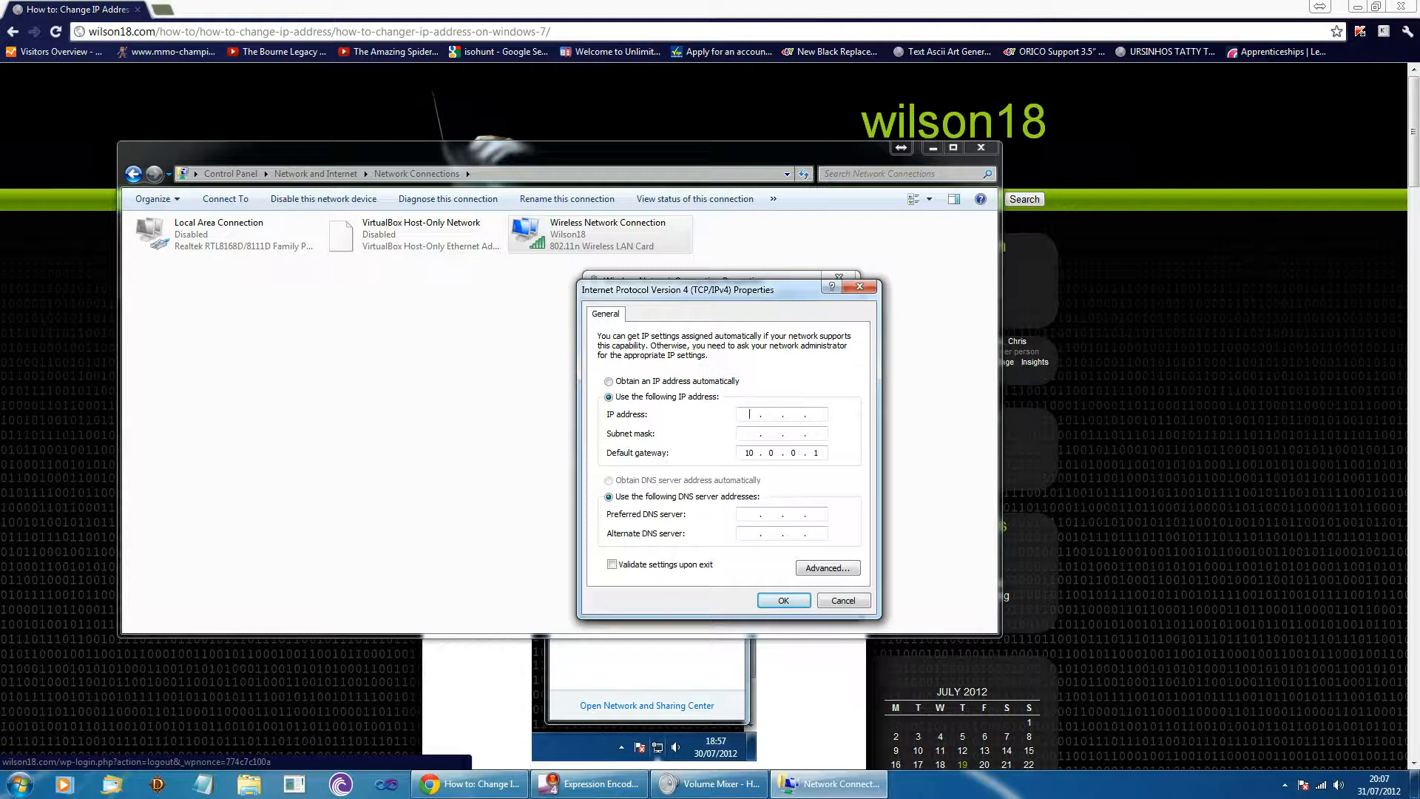
pyautogui.write('10.0.0.6')
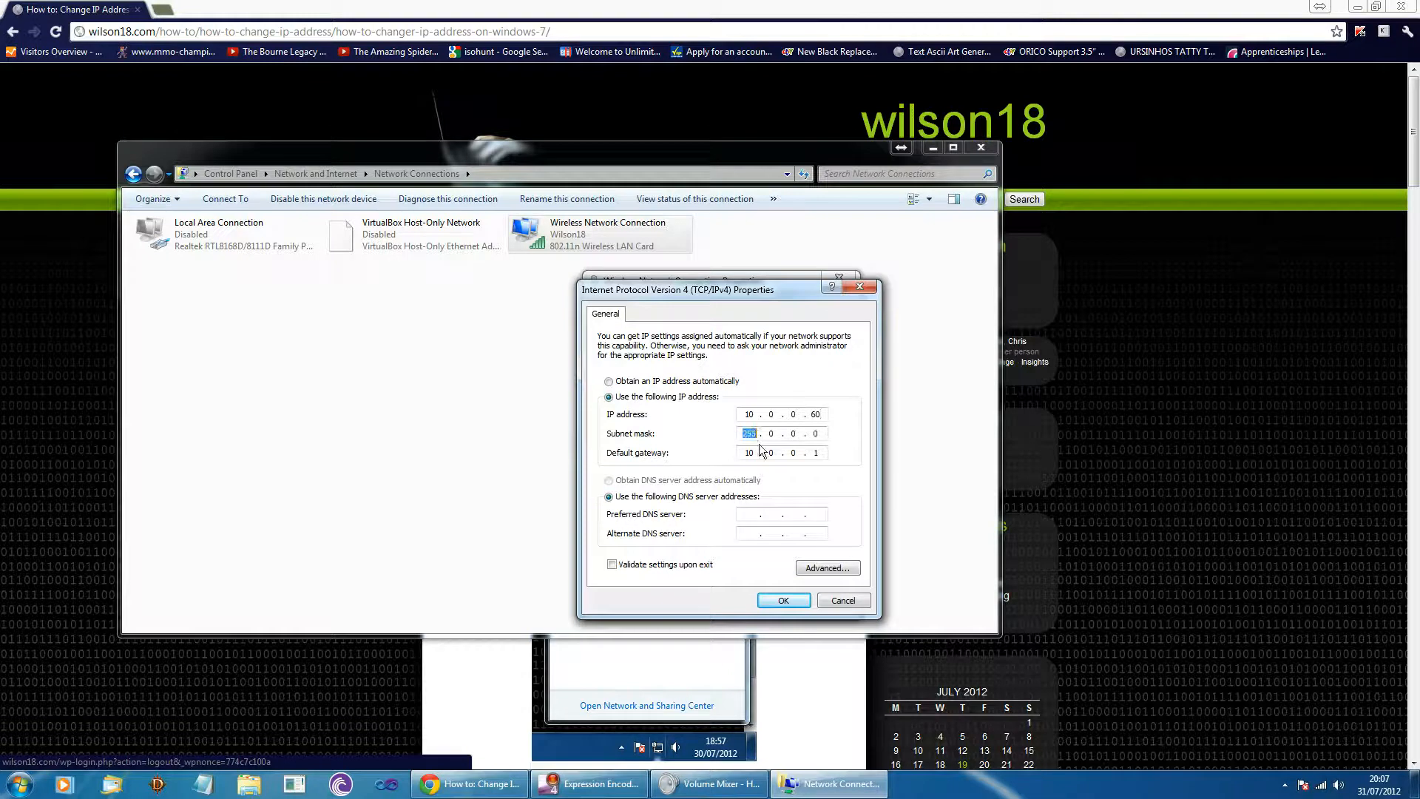
pyautogui.write('255.255.')
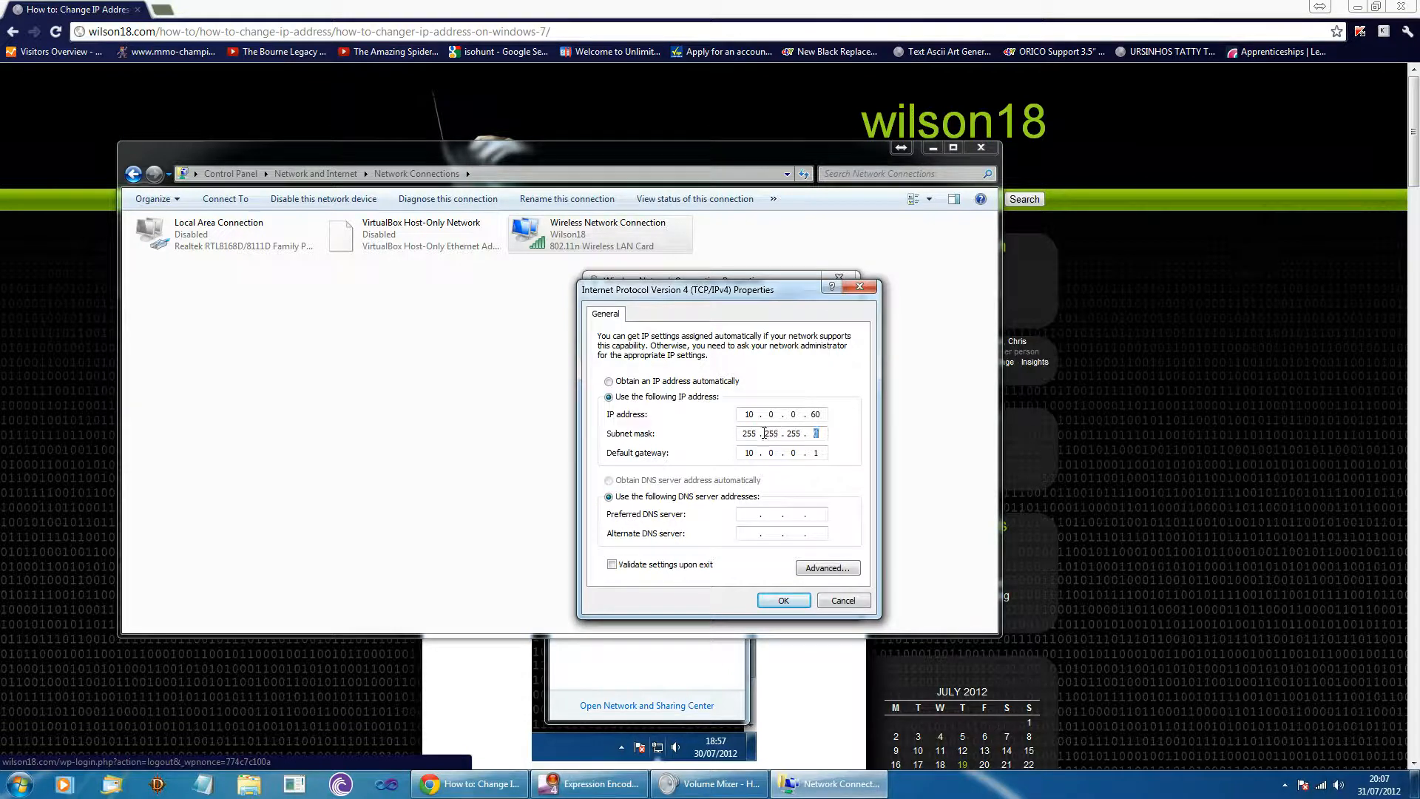
pyautogui.click(750, 452)
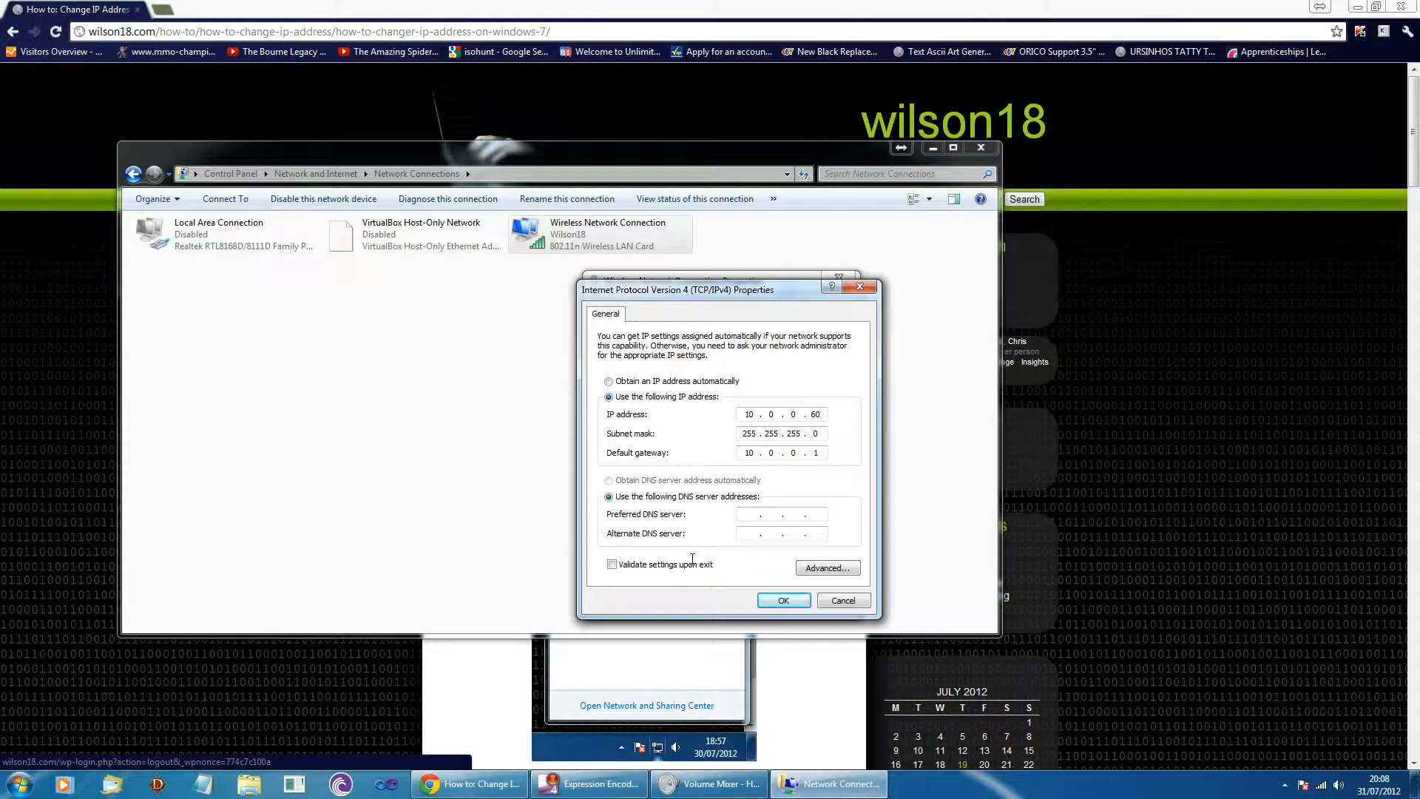
# Enter 8.8.8.8 as the Preferred DNS server, leaving the alternate blank
pyautogui.click(751, 513)
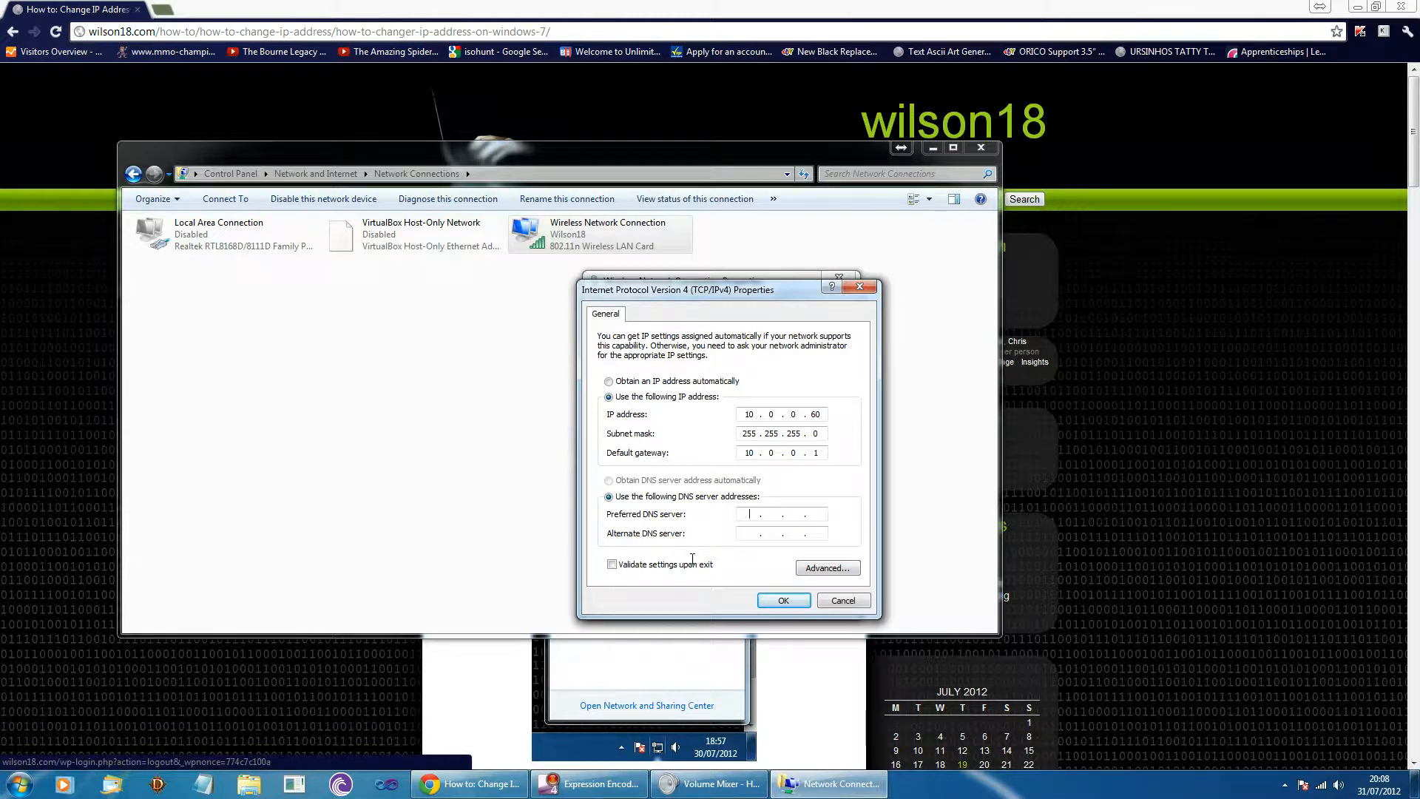
pyautogui.write('8.8.8')
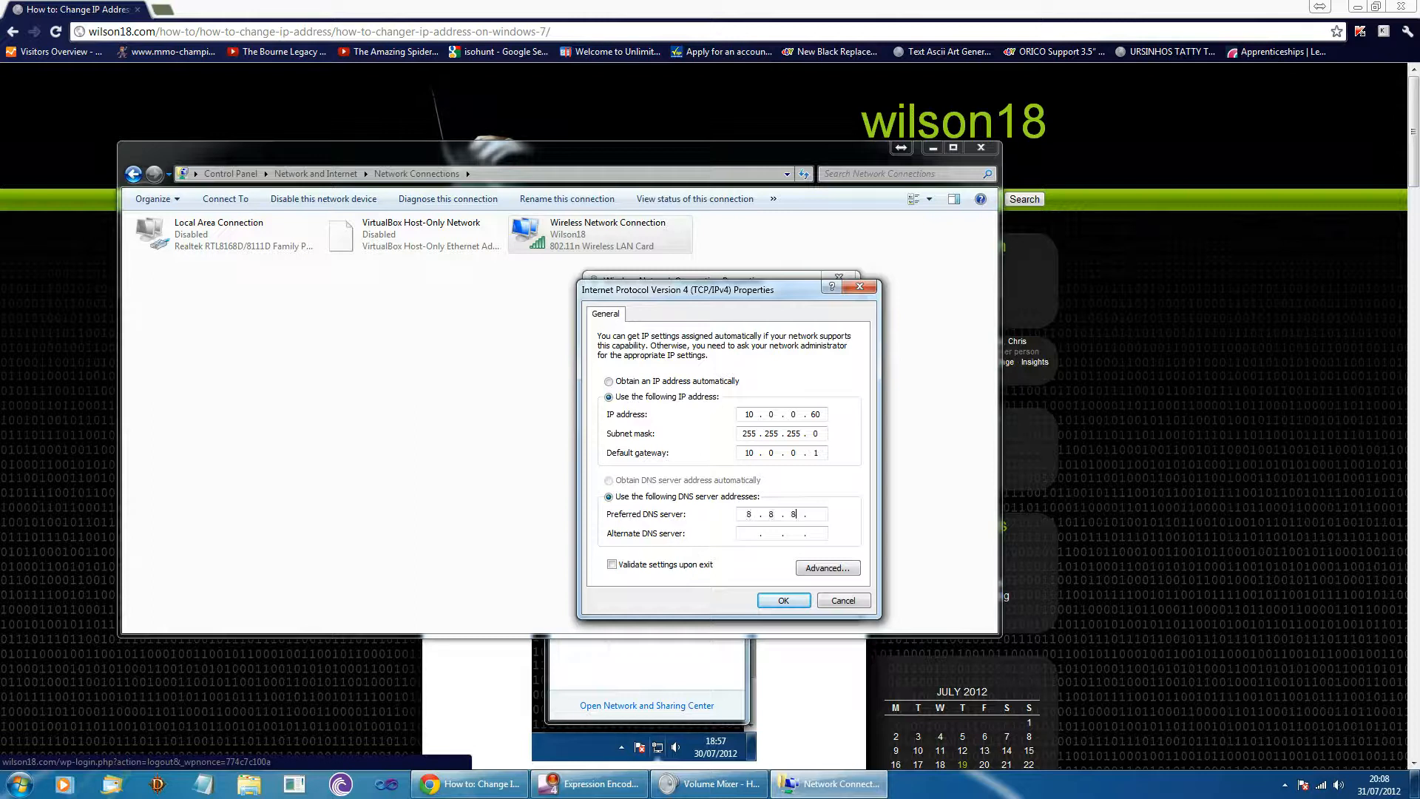
pyautogui.write('8')
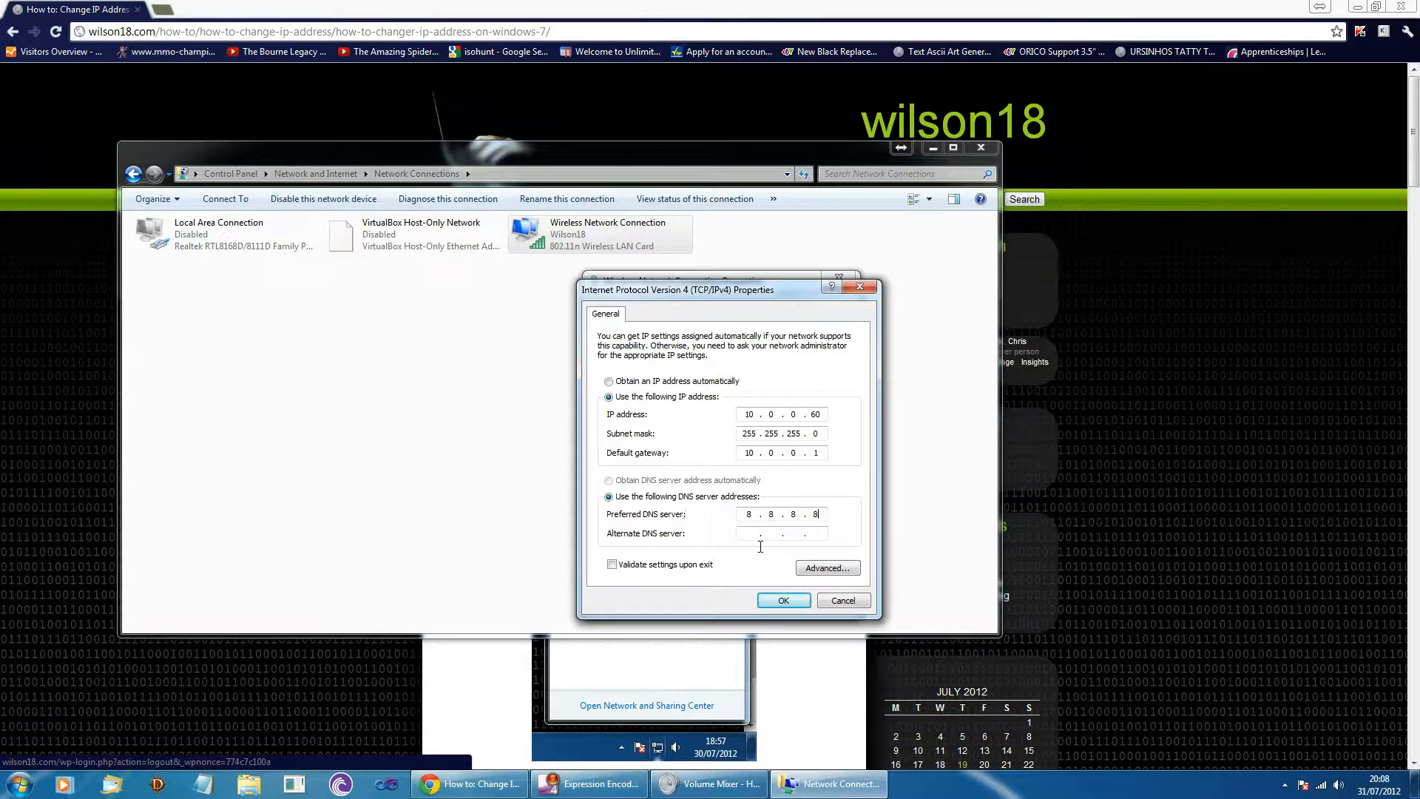
pyautogui.moveTo(823, 568)
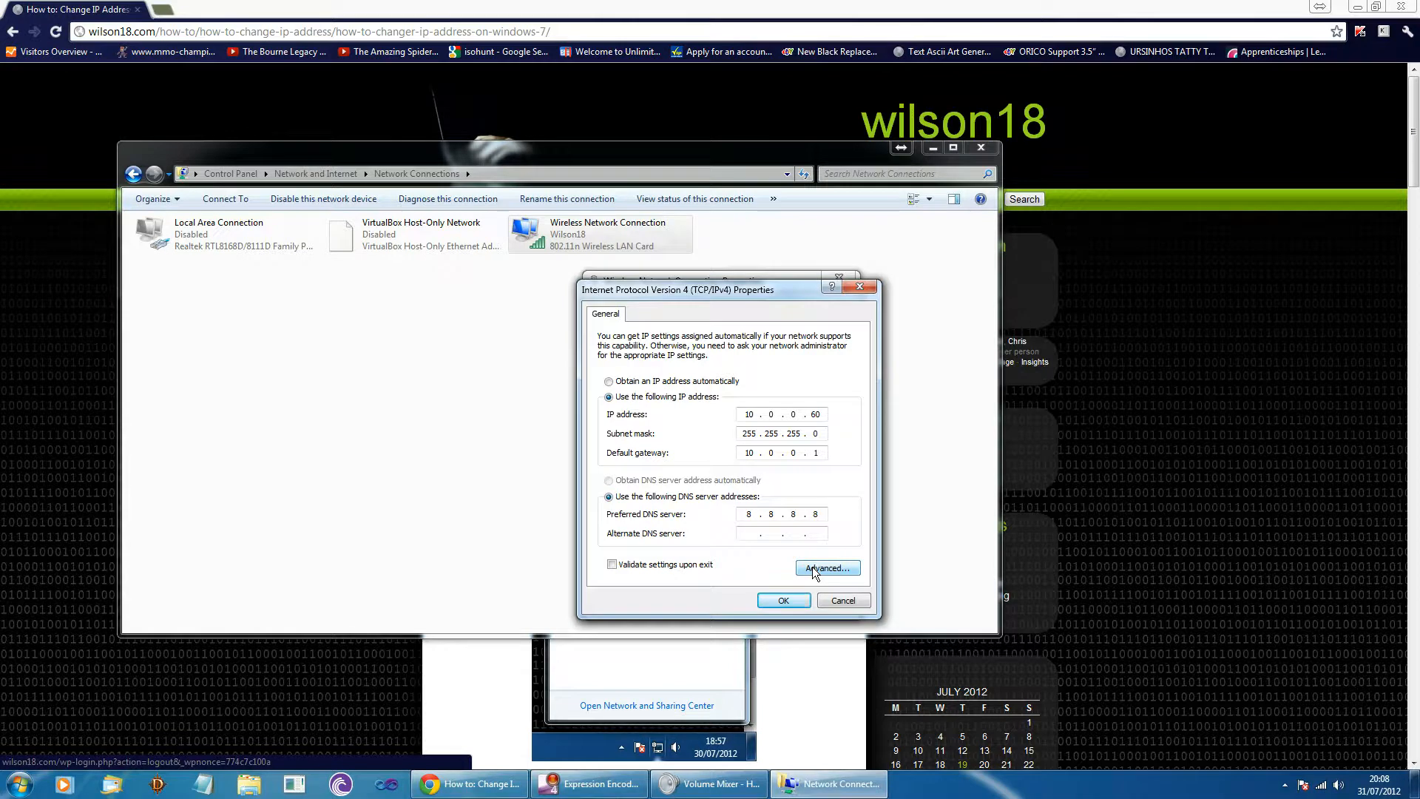
# Open Advanced TCP/IP settings, cancel adding an extra IP, and accept with OK
pyautogui.click(826, 568)
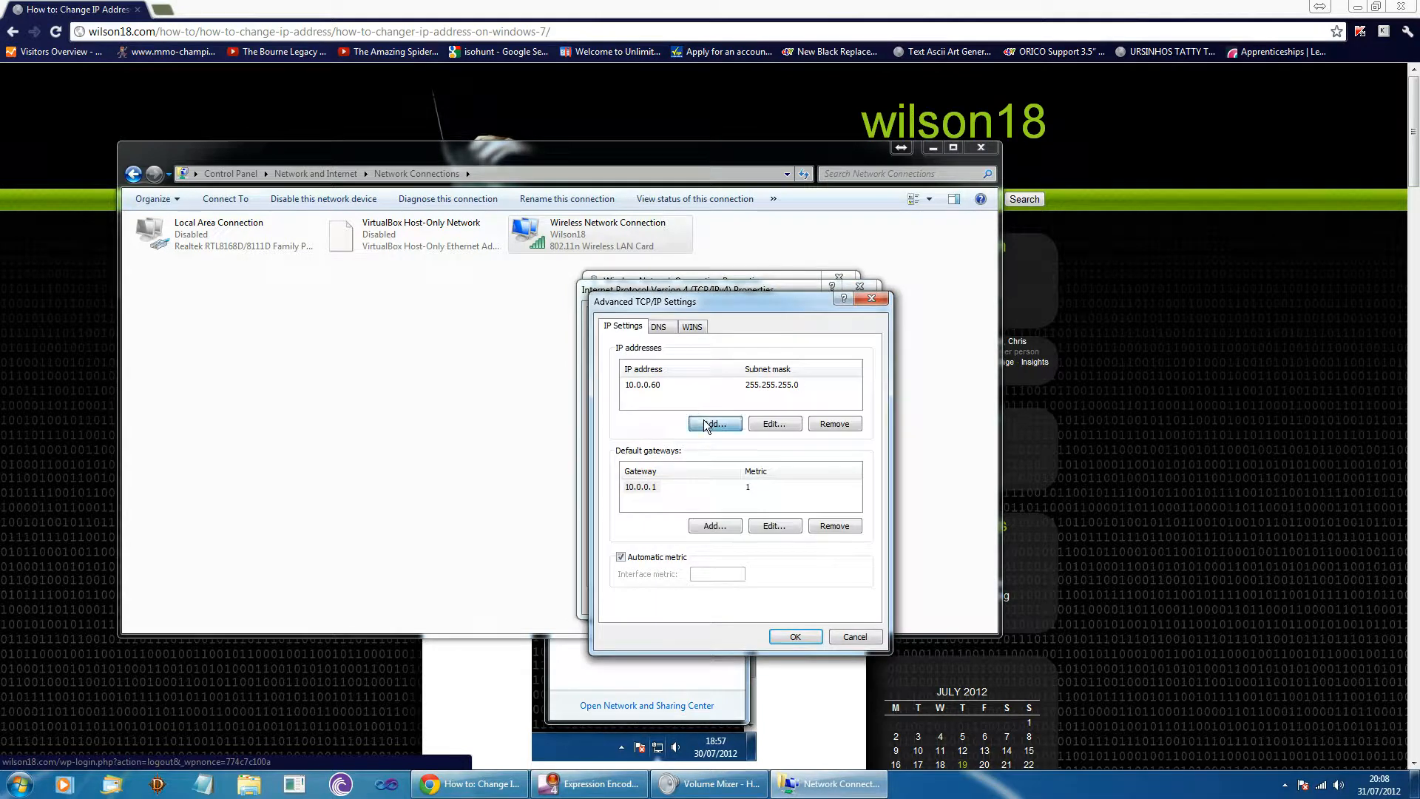
pyautogui.click(714, 424)
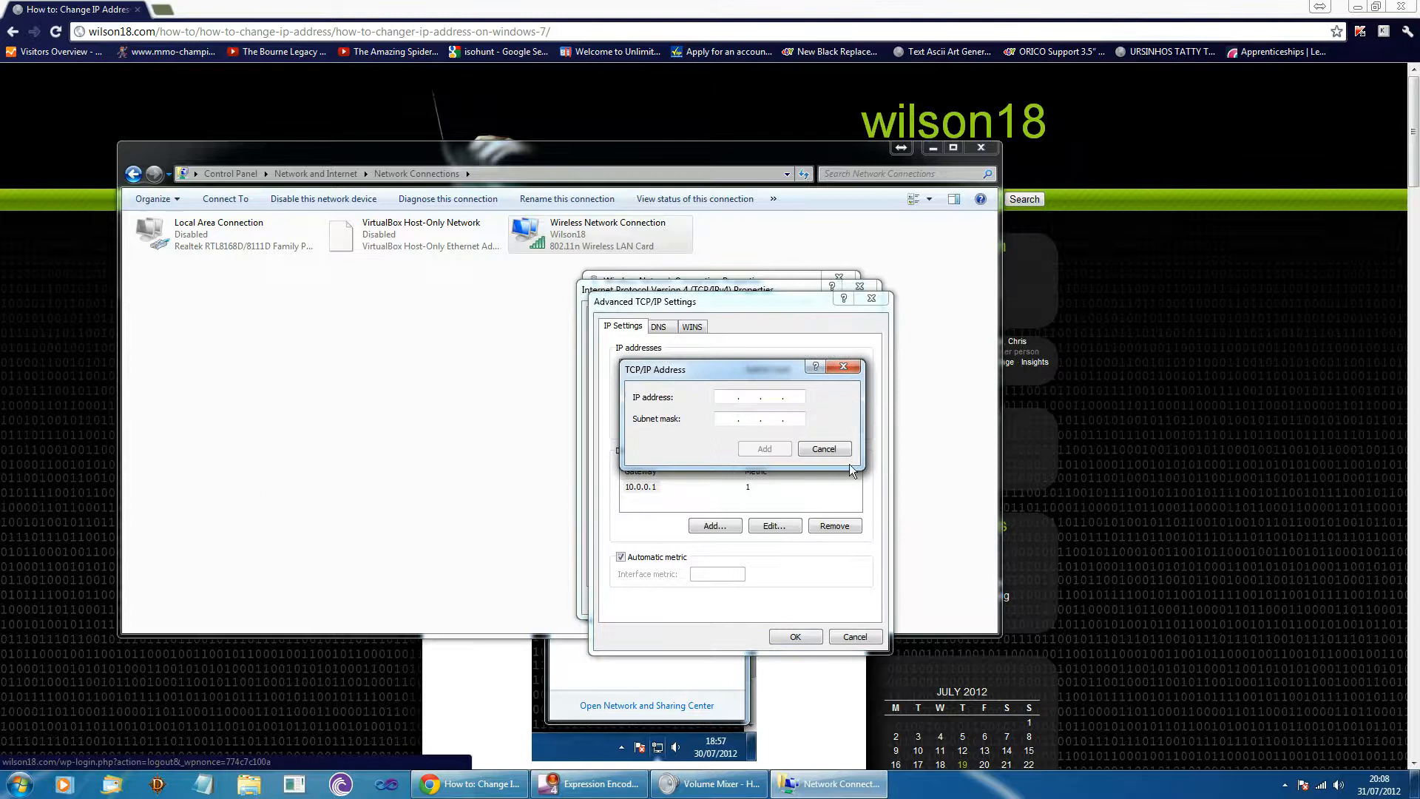
pyautogui.click(763, 448)
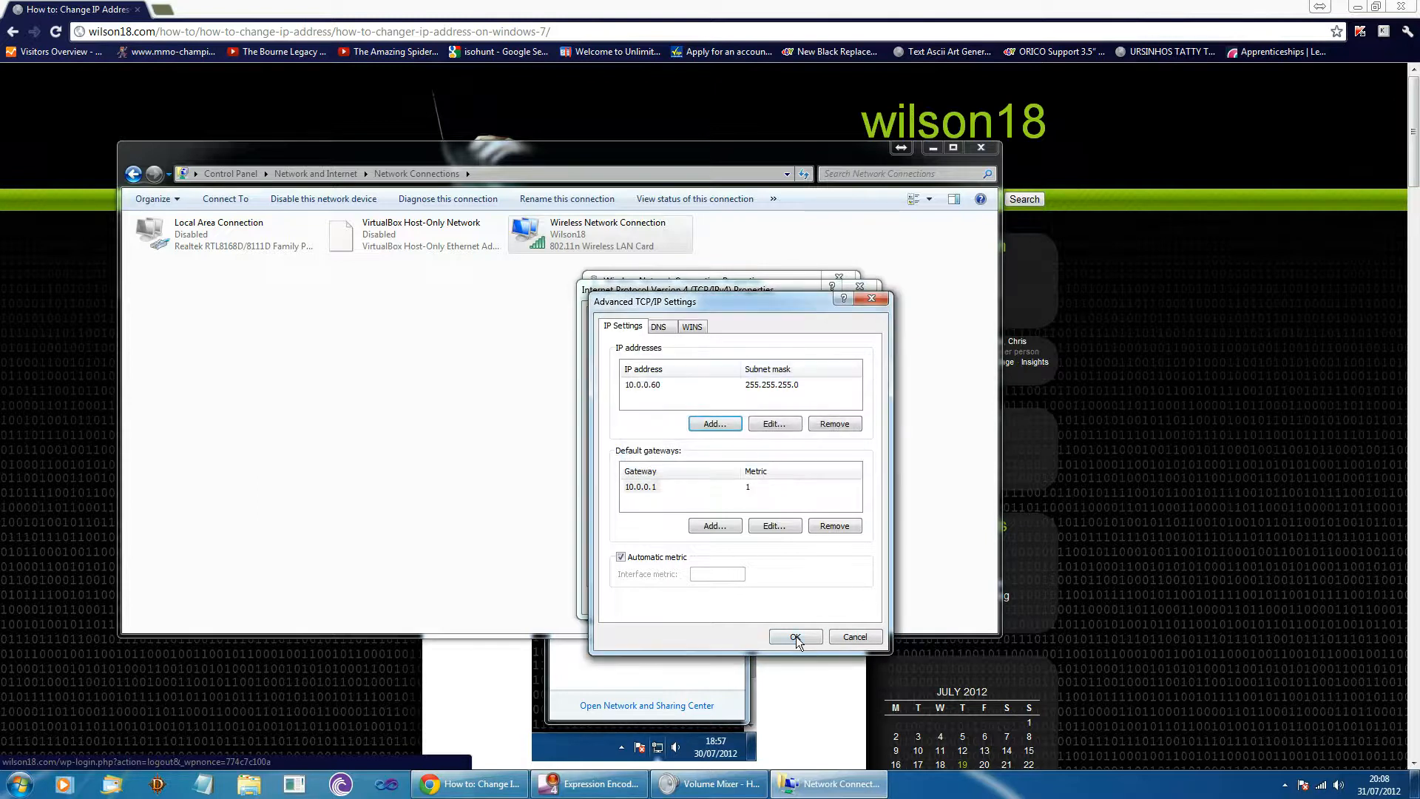
pyautogui.click(795, 637)
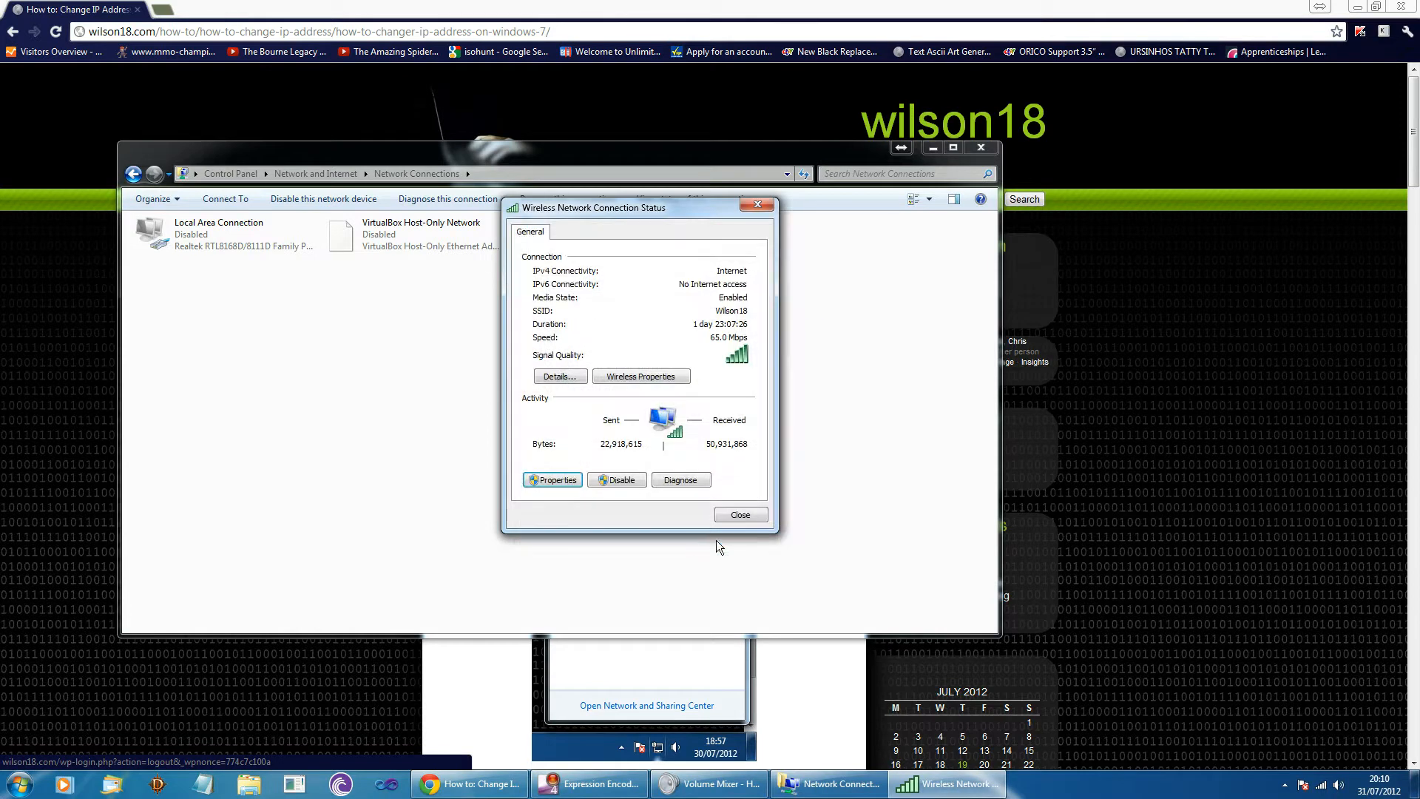
# Close the Wireless Network Connection Status window and select the wireless adapter in the list
pyautogui.click(740, 514)
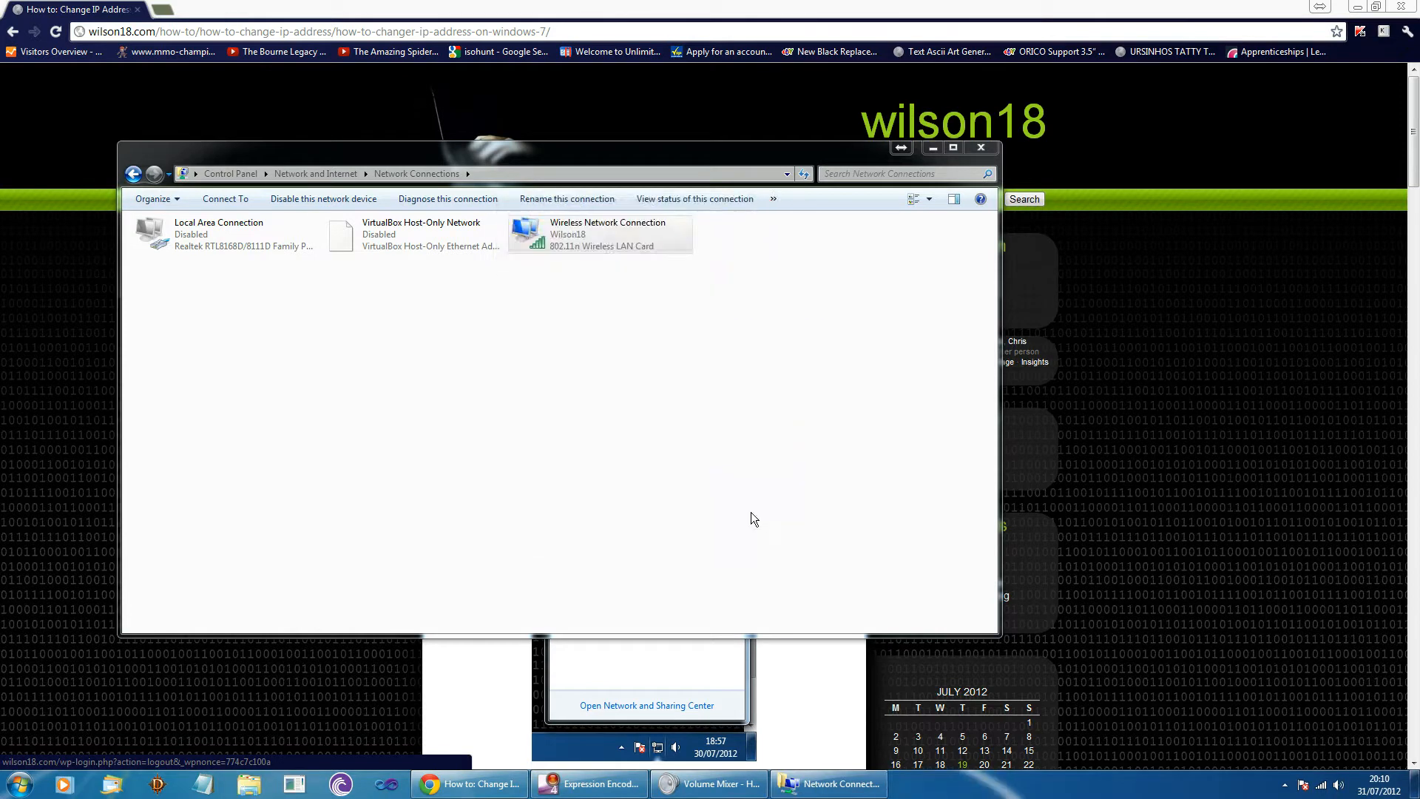
pyautogui.click(600, 234)
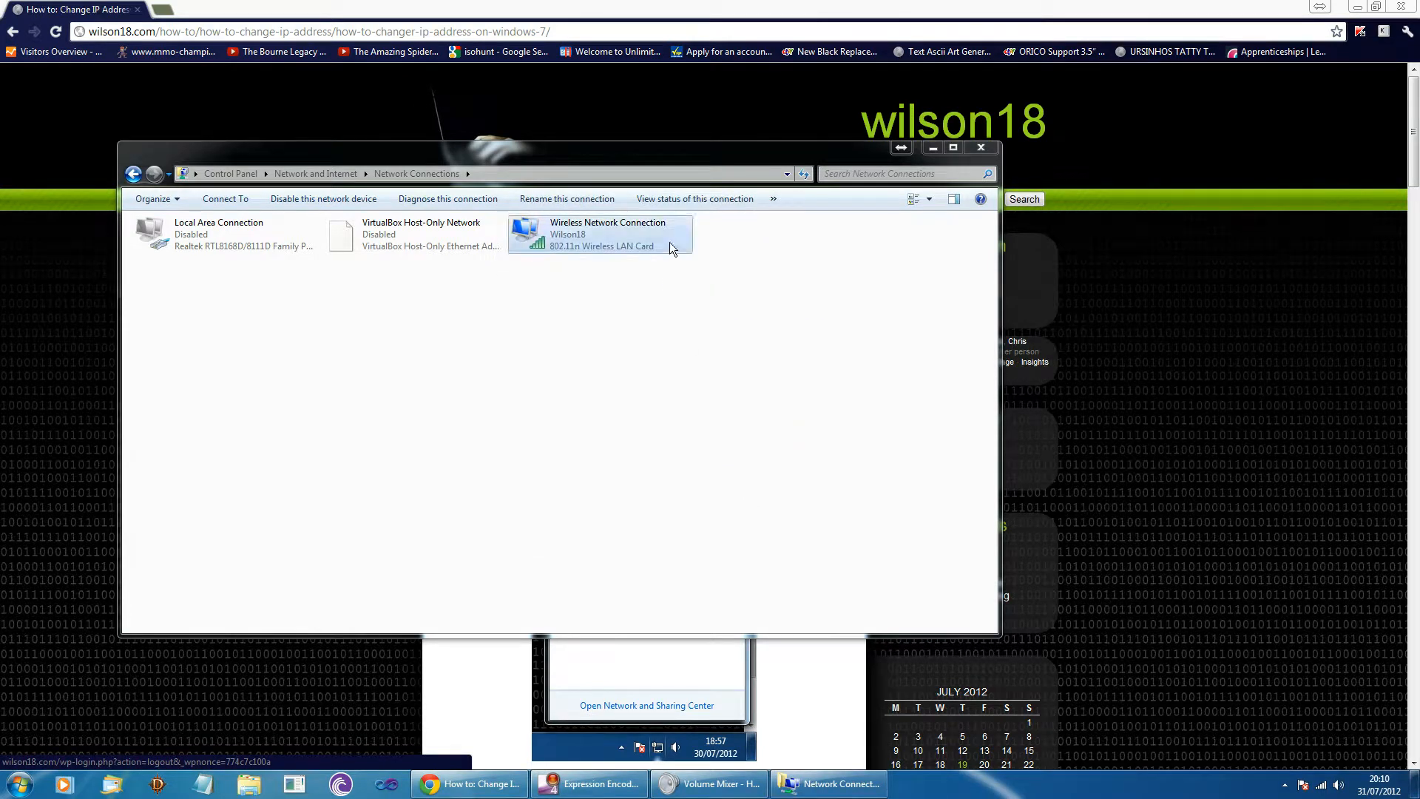